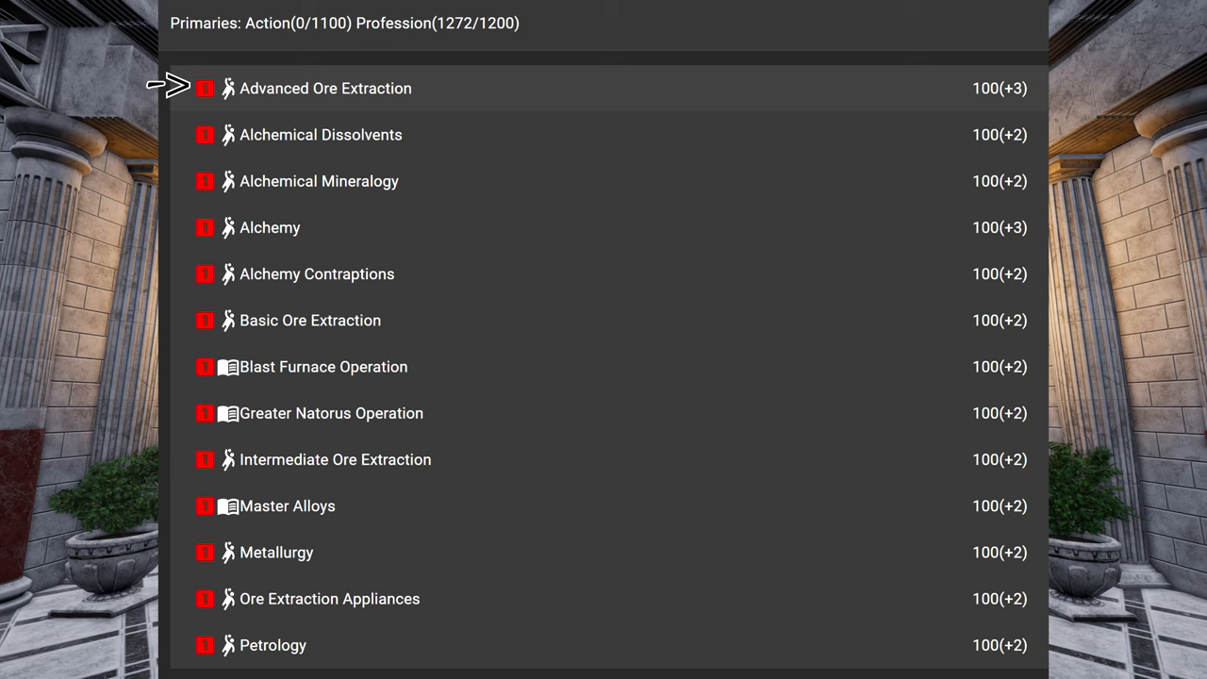
mouse_move(174, 85)
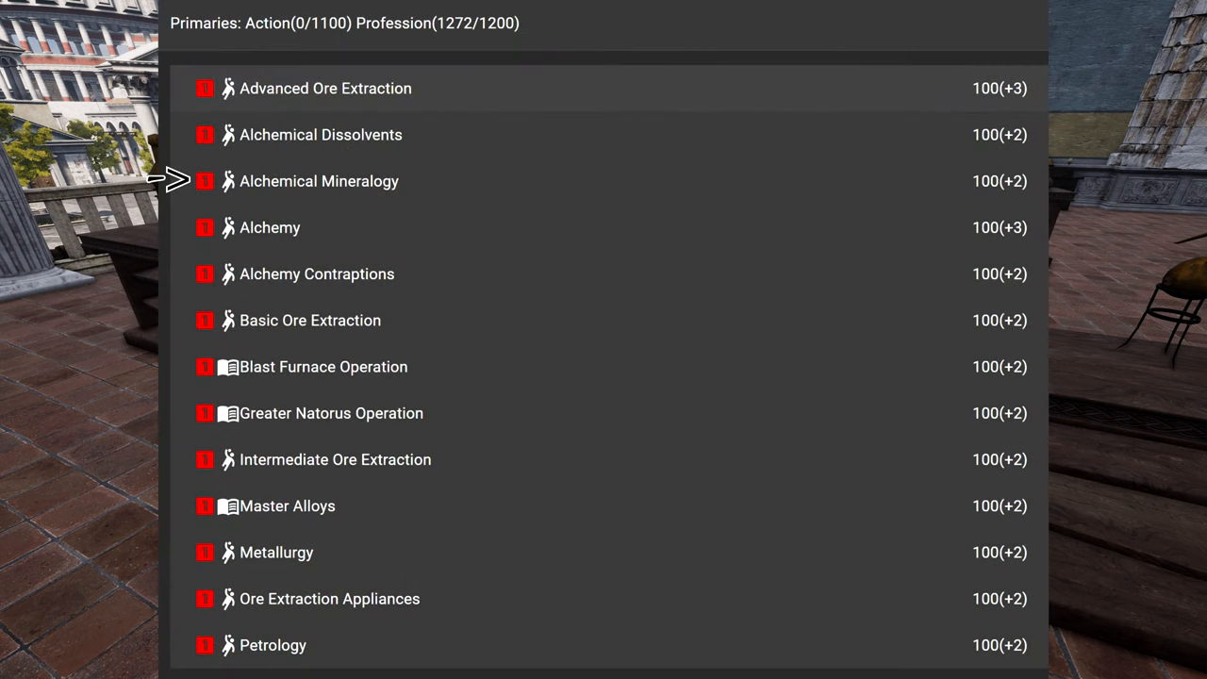
Switch to the Secondaries skill window listing the Rock, Mineralogy and Metallurgy lores at 100.
left_click(319, 182)
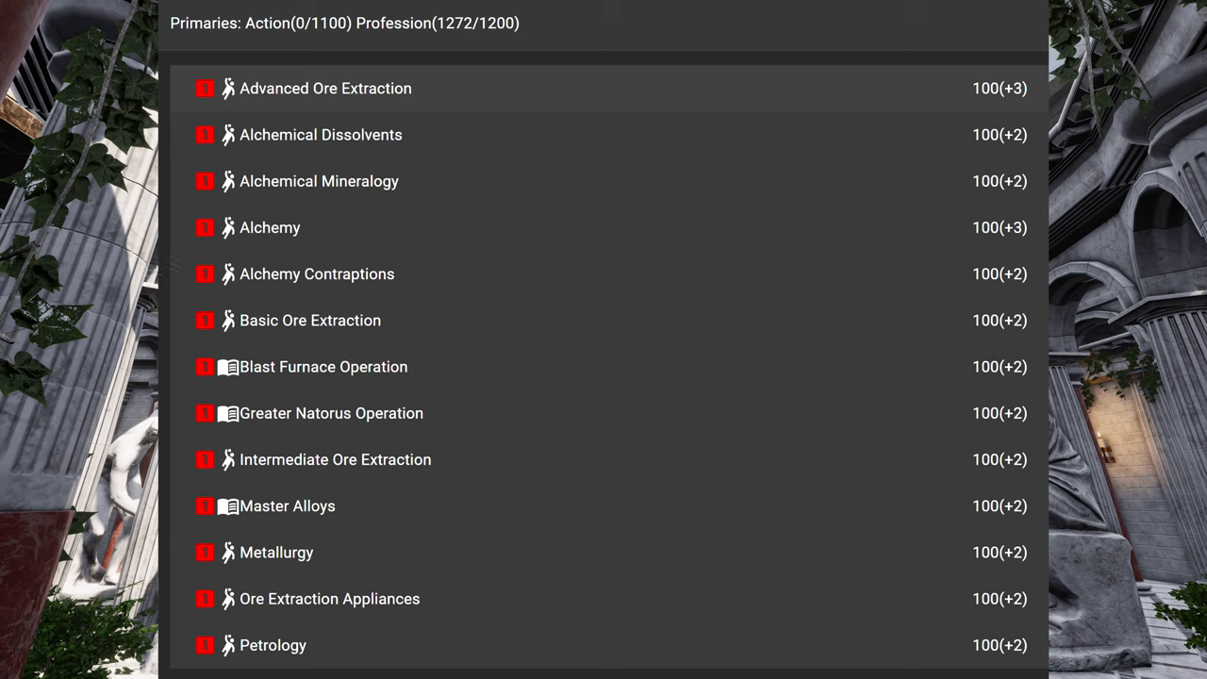
mouse_move(170, 321)
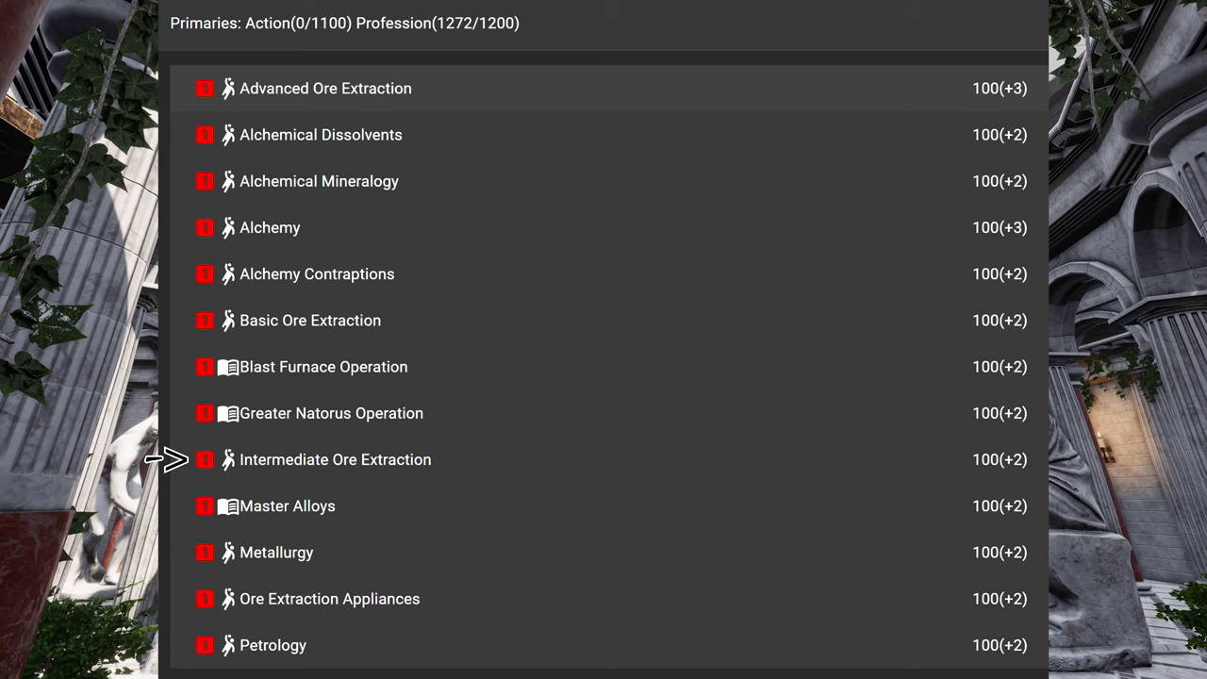
mouse_move(173, 366)
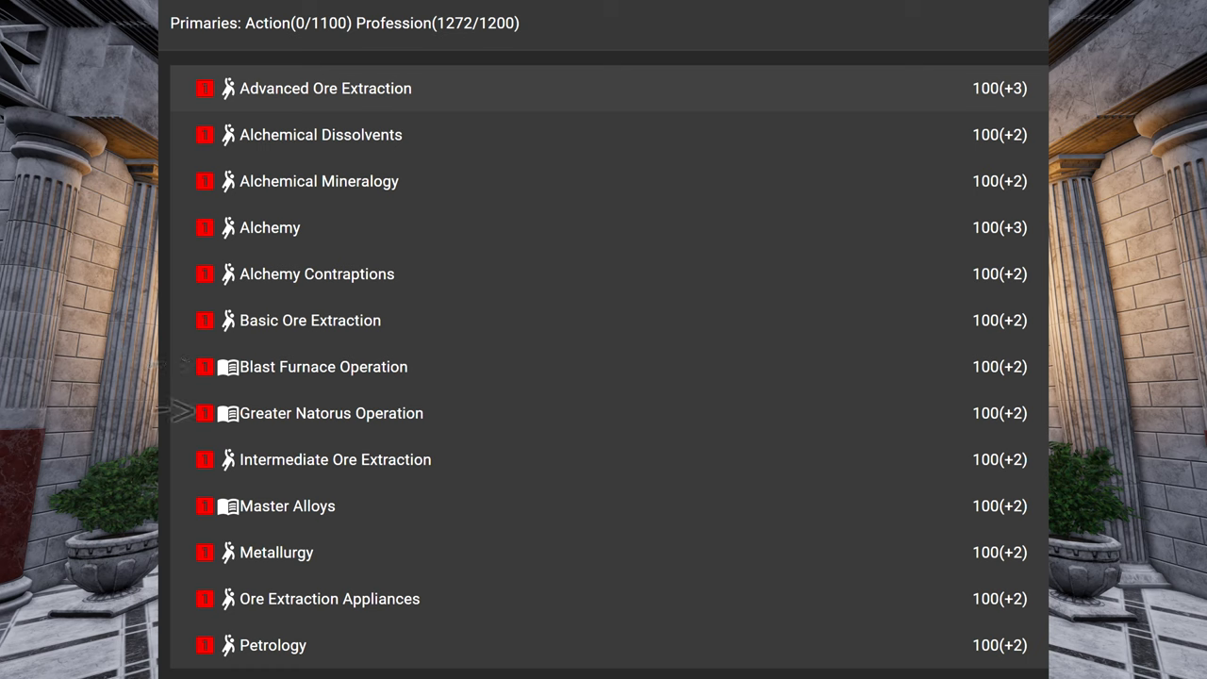
mouse_move(170, 413)
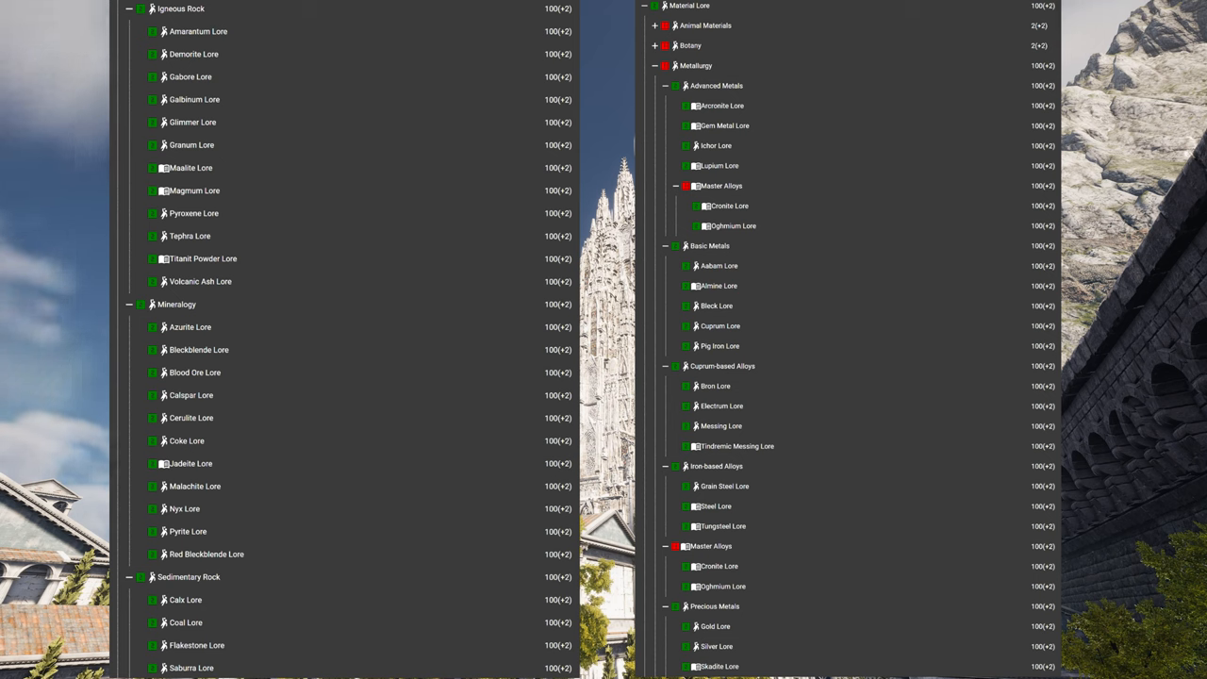
mouse_move(123, 121)
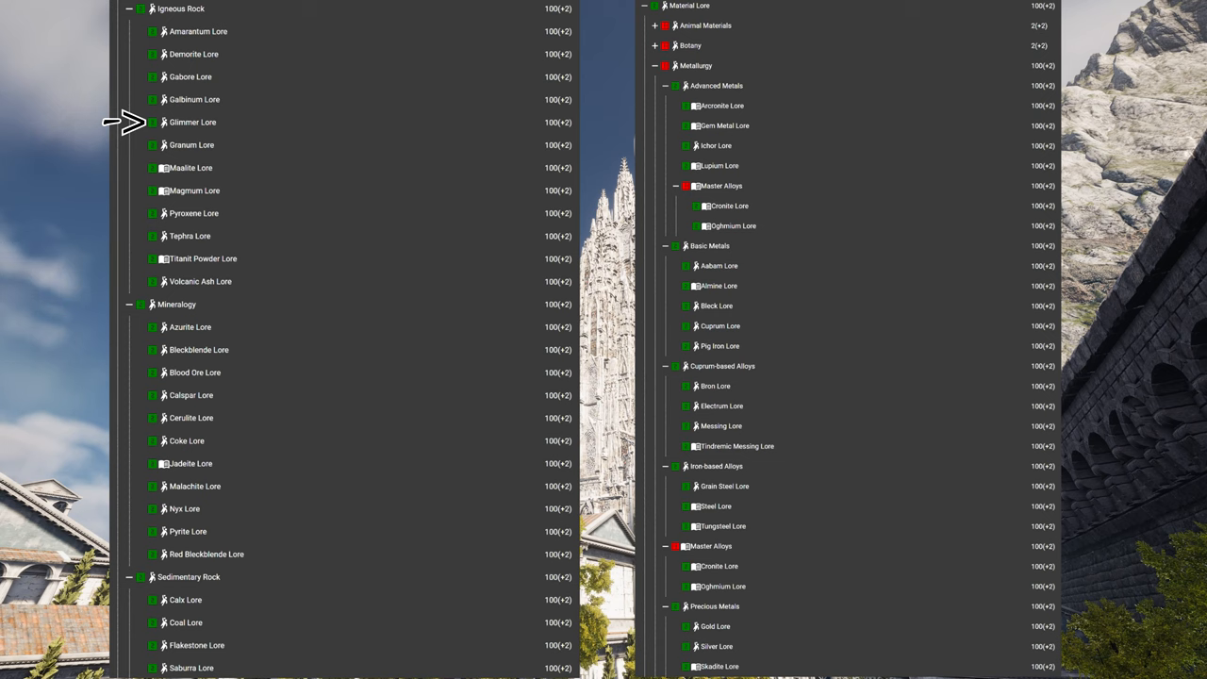